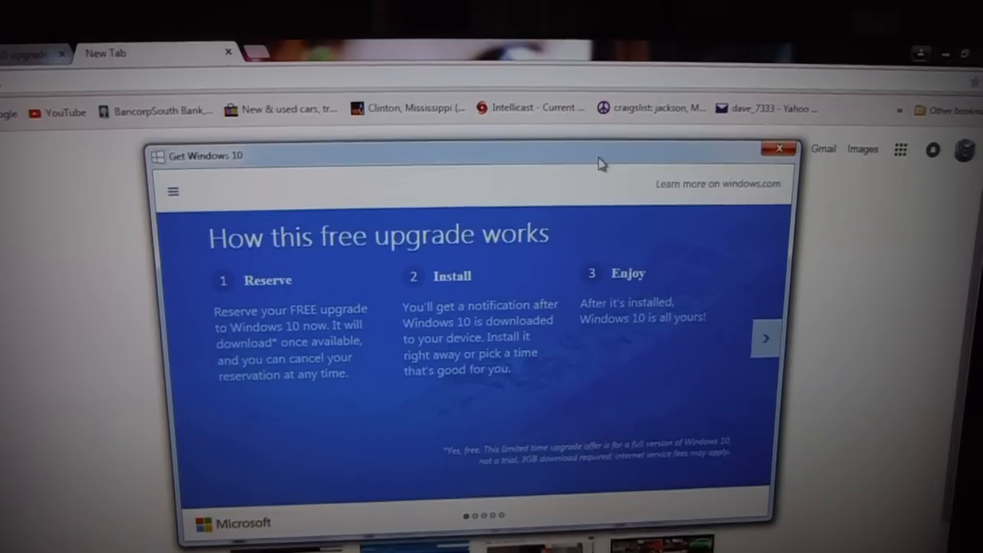
{"action": "mouse_move", "coordinate": [578, 157]}
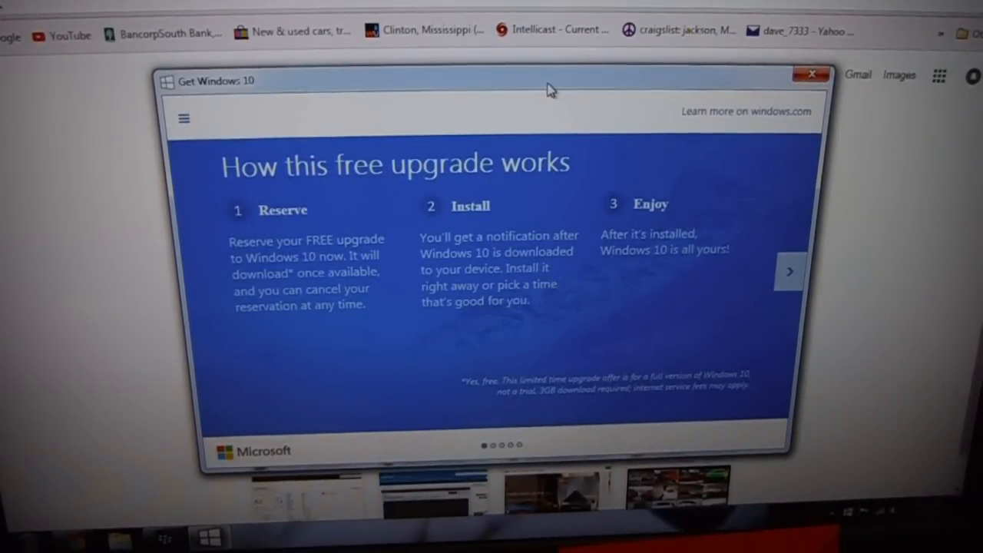
{"action": "mouse_move", "coordinate": [279, 387]}
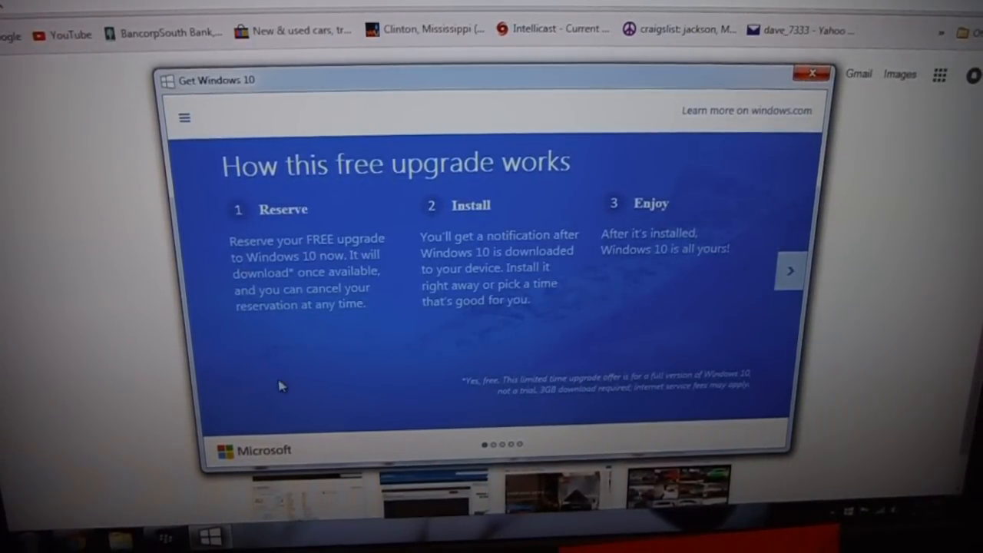